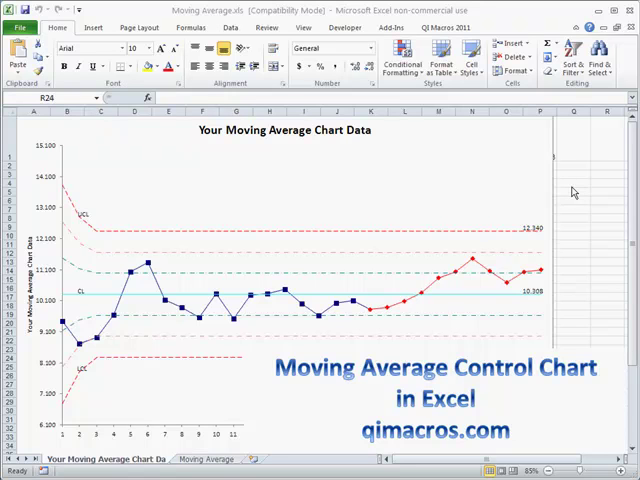
pyautogui.moveTo(578, 204)
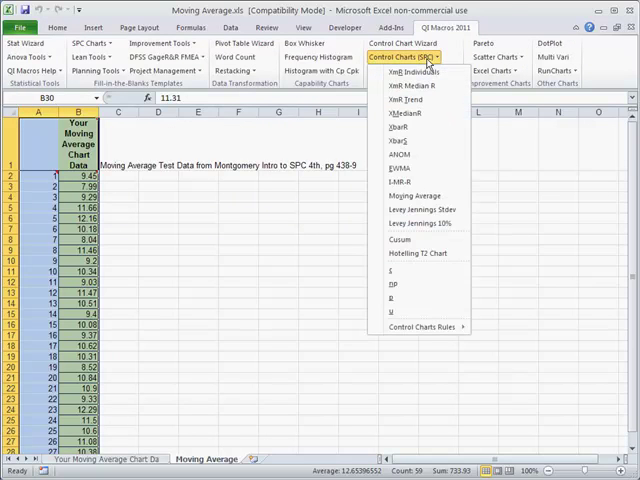
pyautogui.moveTo(406, 195)
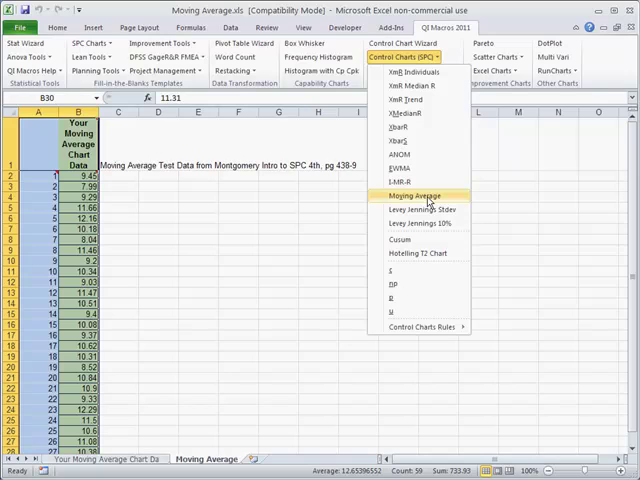
# Step: Choose Moving Average from the QI Macros Control Charts menu for the column B data
pyautogui.click(414, 195)
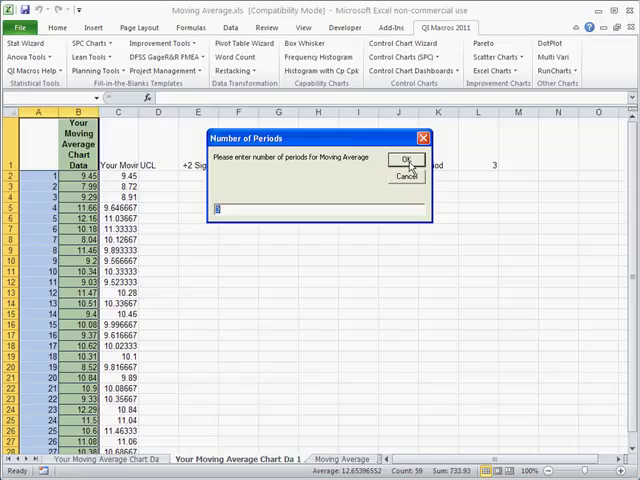
# Step: Accept 3 periods and the default y-axis title to generate the chart
pyautogui.click(406, 160)
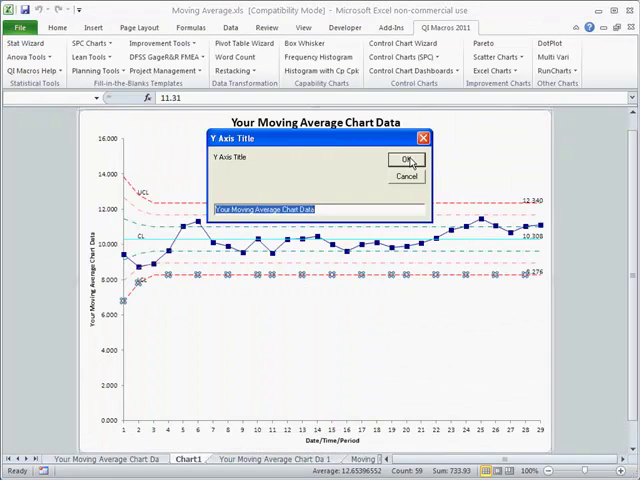
pyautogui.click(406, 160)
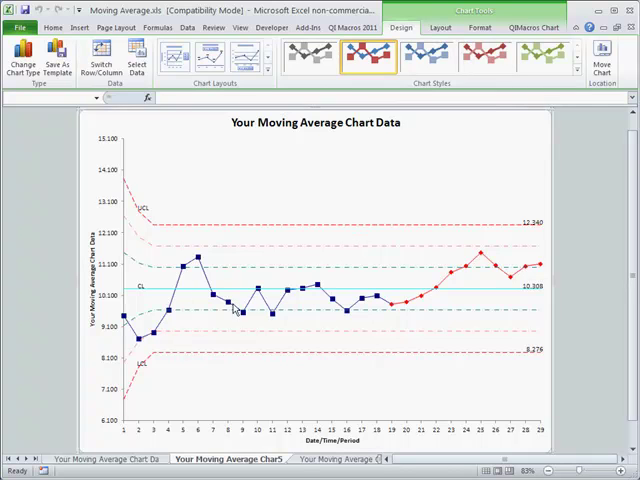
pyautogui.moveTo(393, 311)
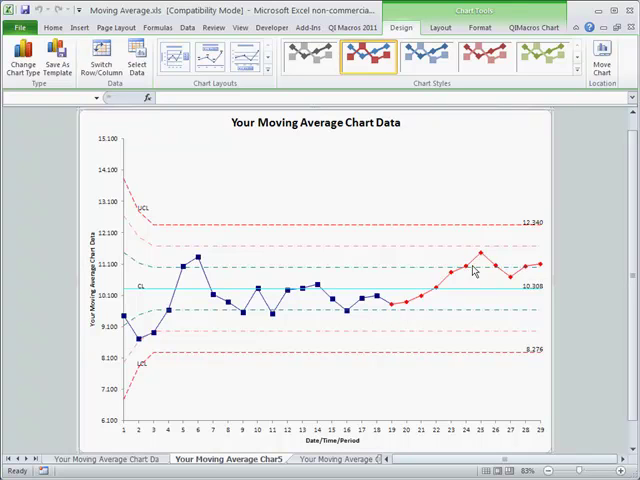
pyautogui.moveTo(420, 339)
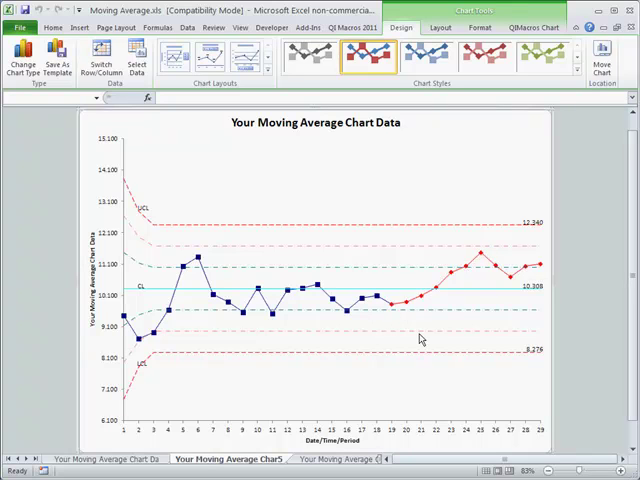
pyautogui.moveTo(410, 305)
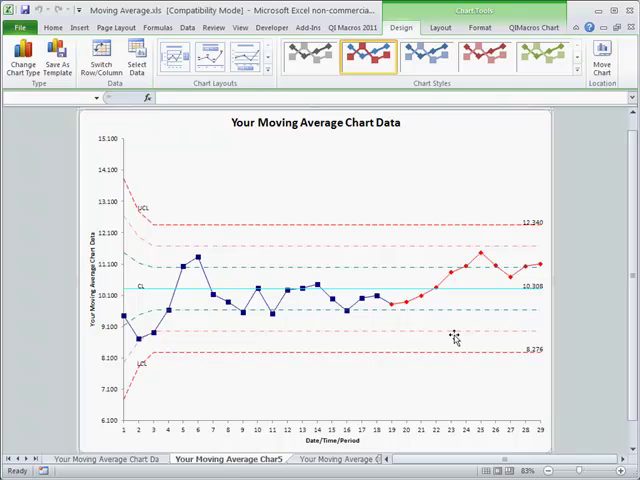
pyautogui.moveTo(455, 347)
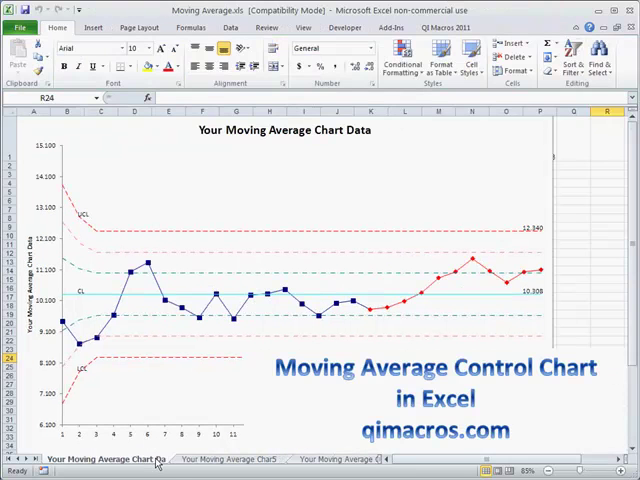
pyautogui.moveTo(186, 389)
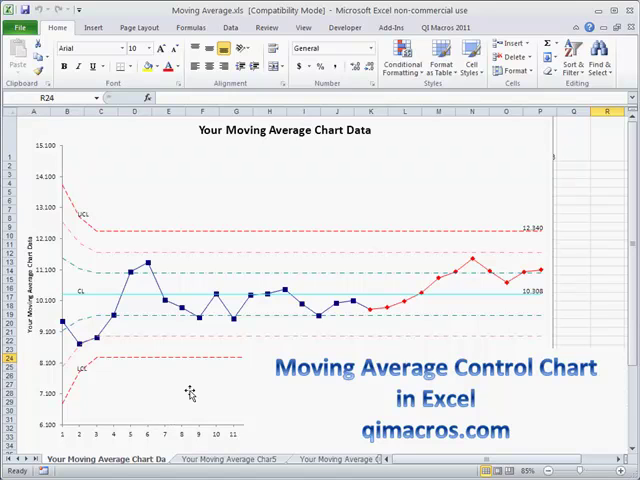